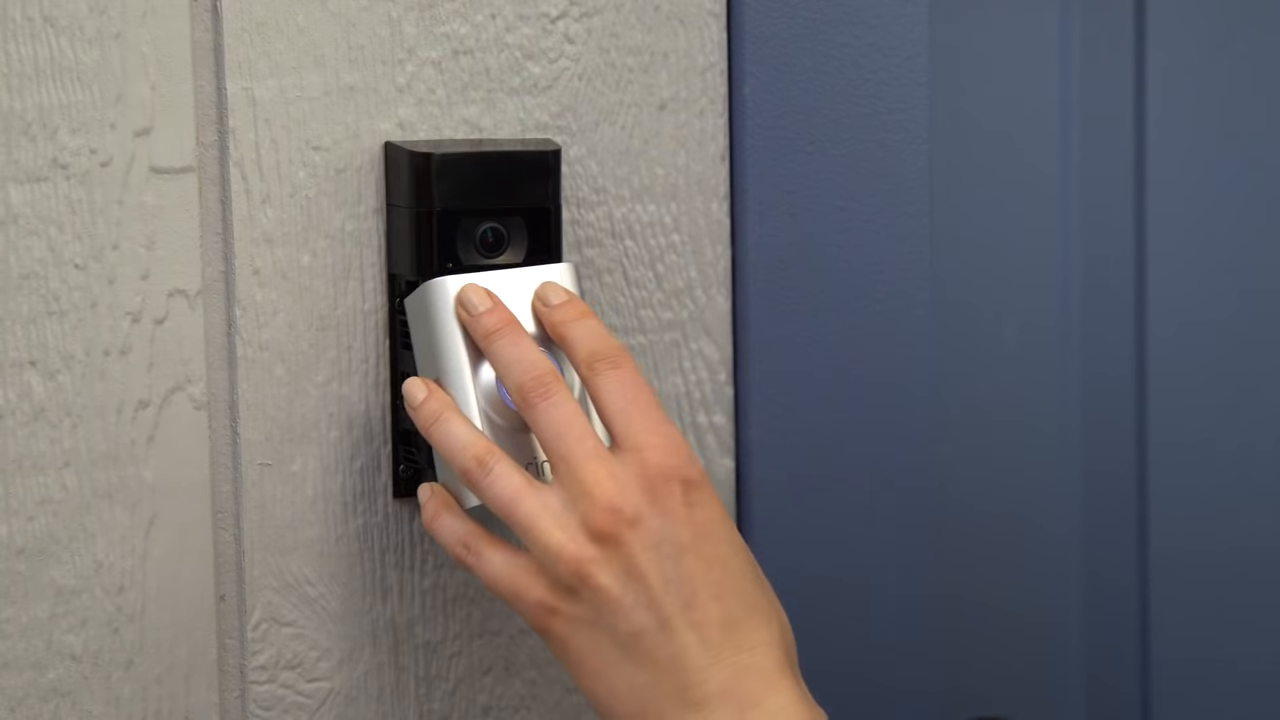
click(496, 384)
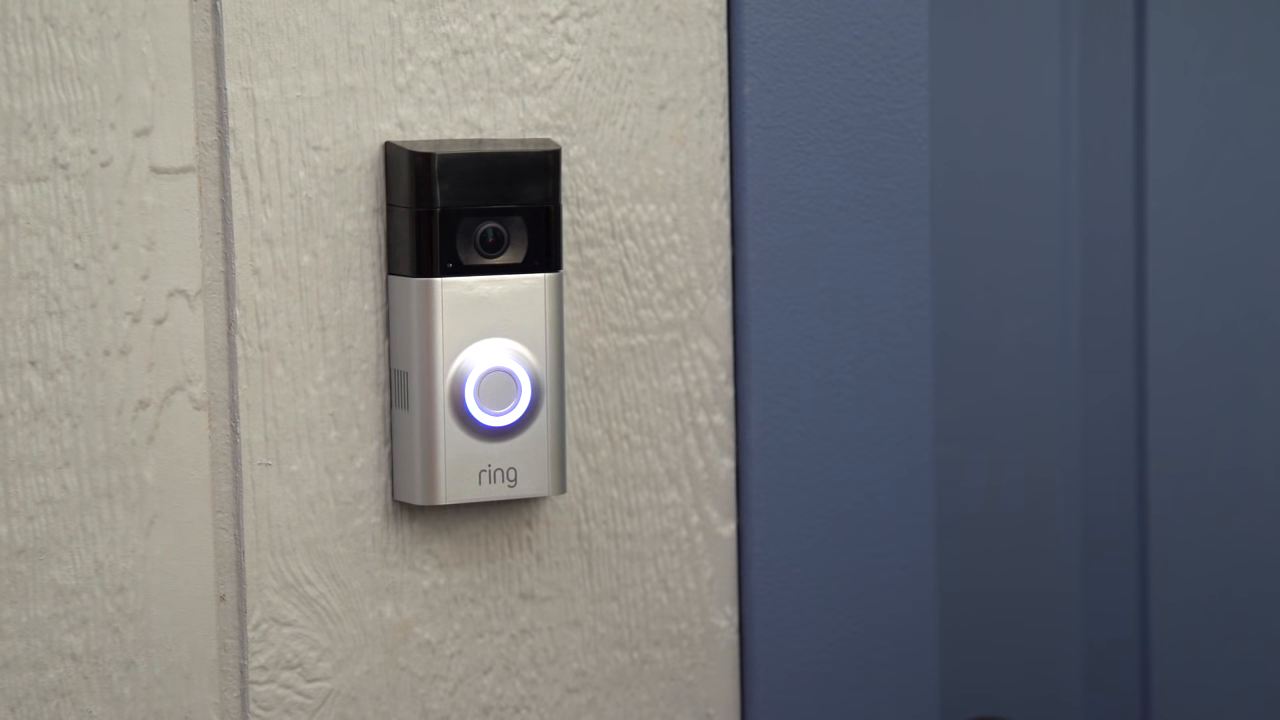